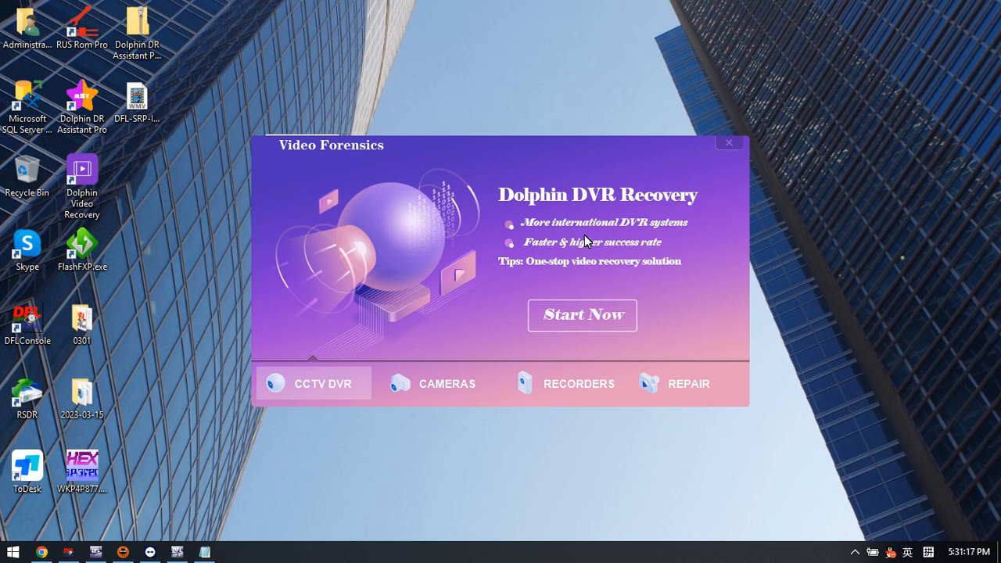
mouse_move(471, 282)
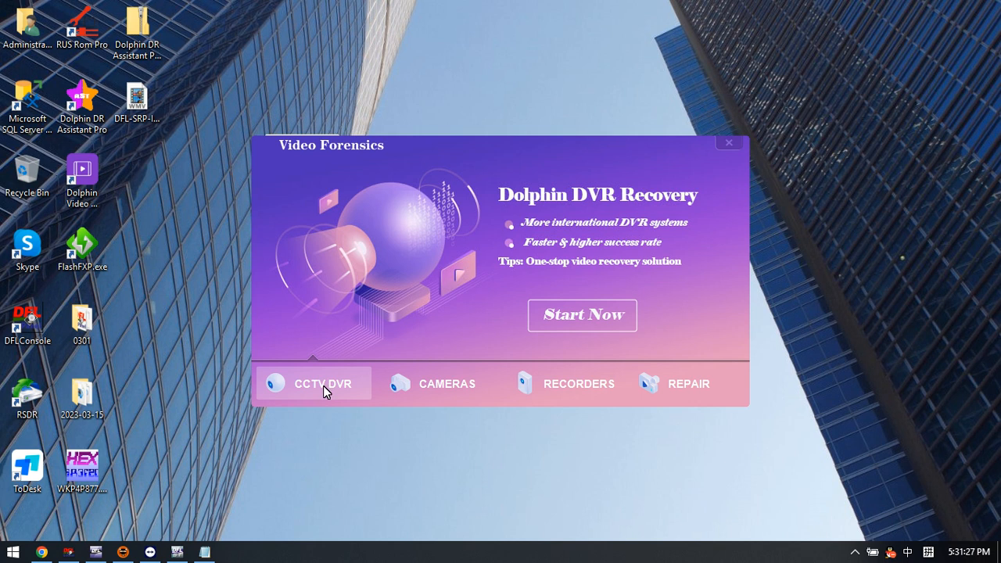
Step: Launch the CCTV DVR recovery module, opening Dolphin Video Pro Business
left_click(582, 315)
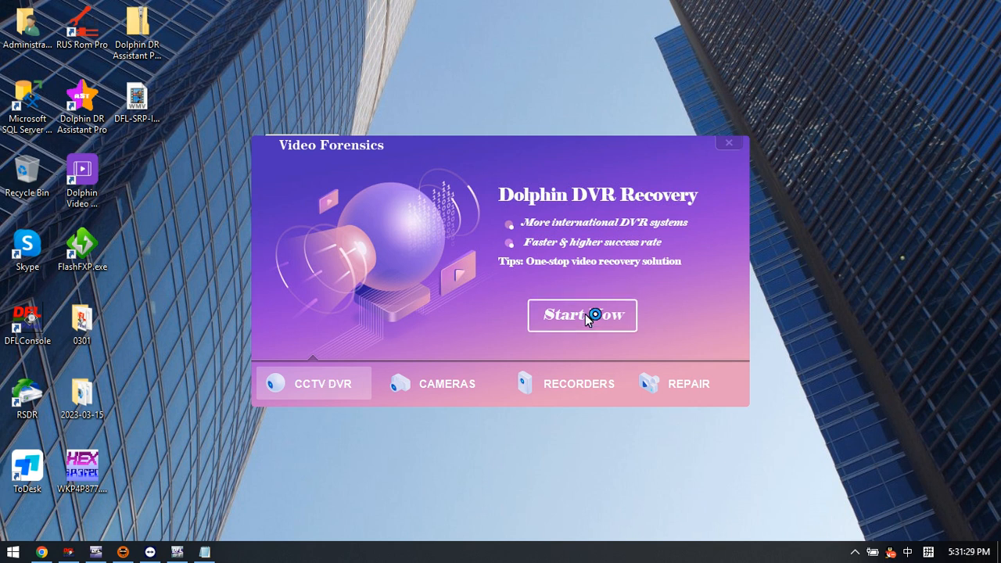
left_click(581, 315)
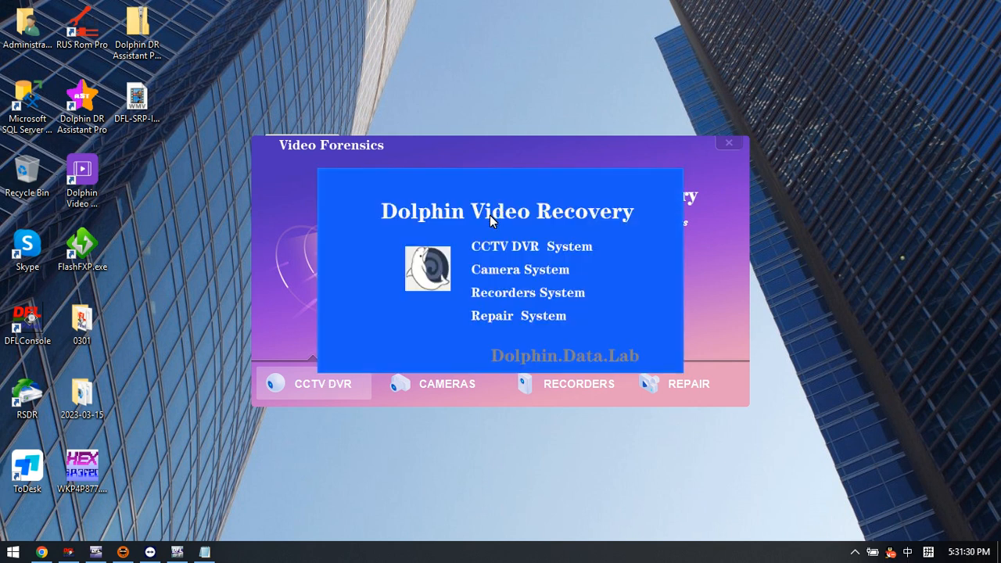
left_click(312, 384)
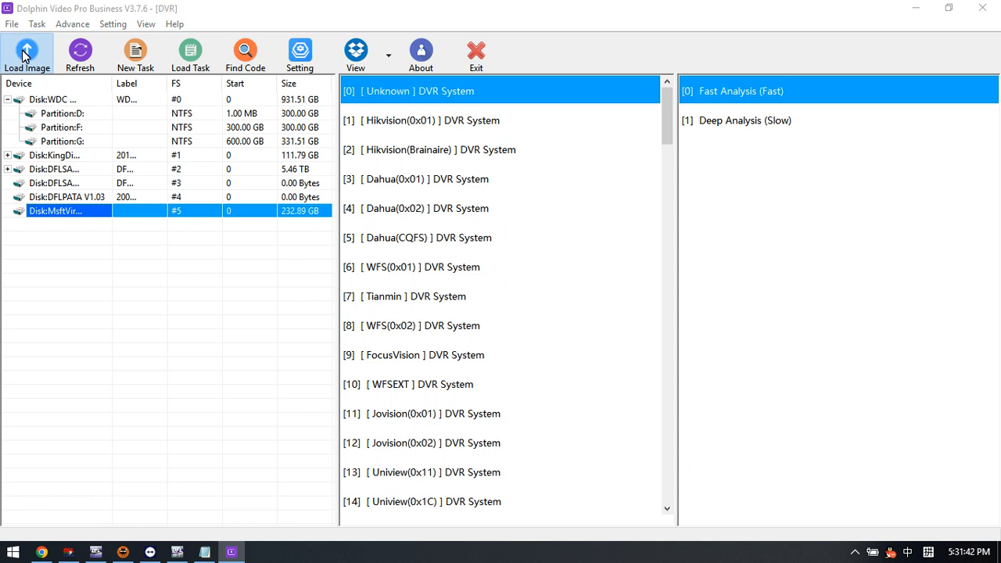
Step: Load the DaHua-DVR.img disk image from the I: drive folder
left_click(26, 53)
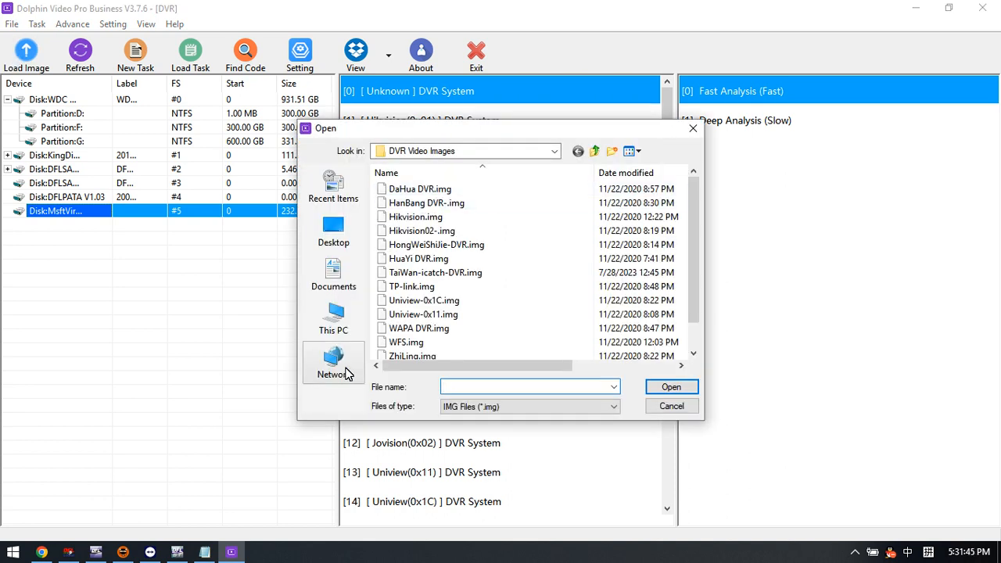
left_click(333, 317)
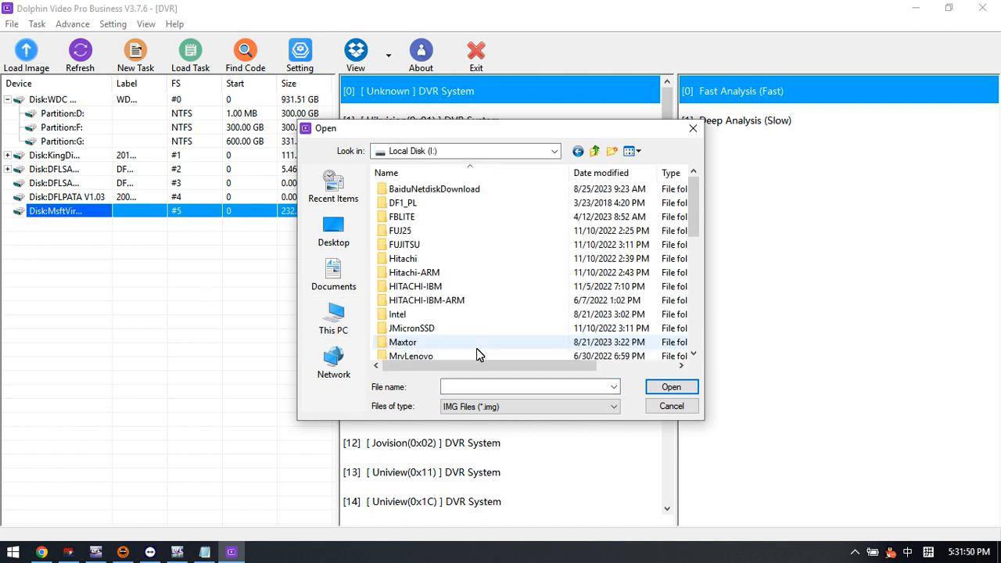
double_click(434, 189)
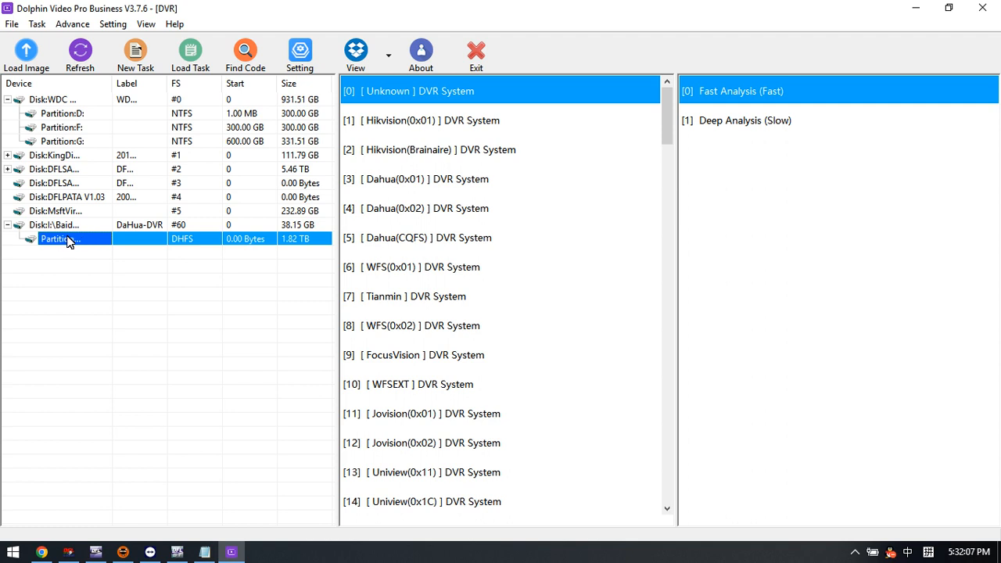
Step: Select the DaHua-DVR disk's DHFS partition and choose Deep Analysis (Slow) mode
left_click(55, 225)
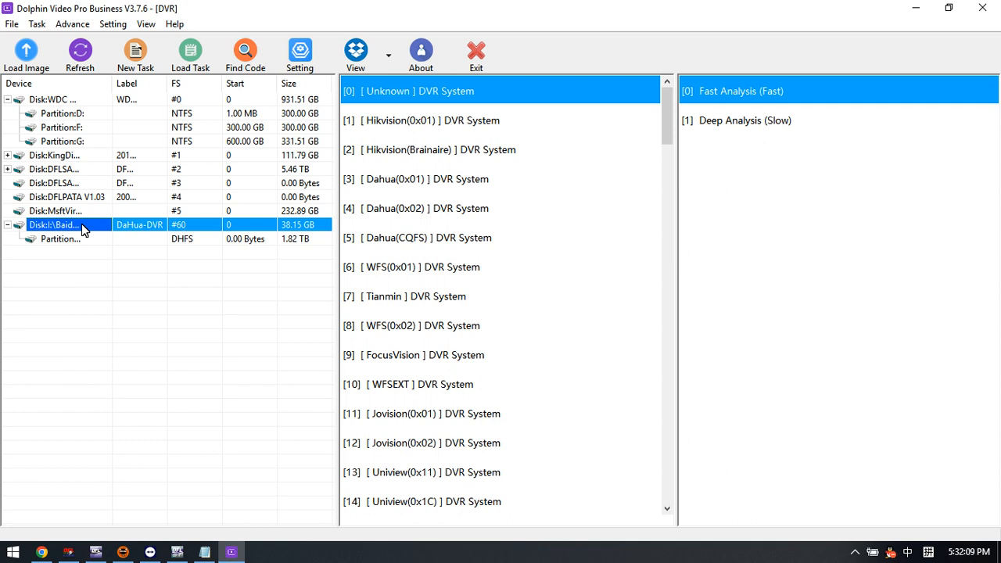
mouse_move(82, 231)
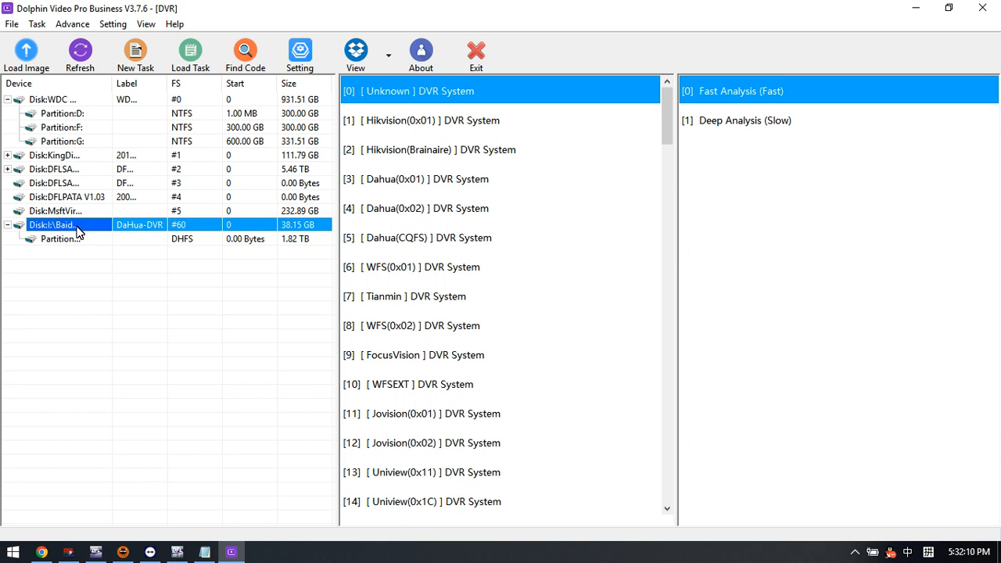
left_click(58, 239)
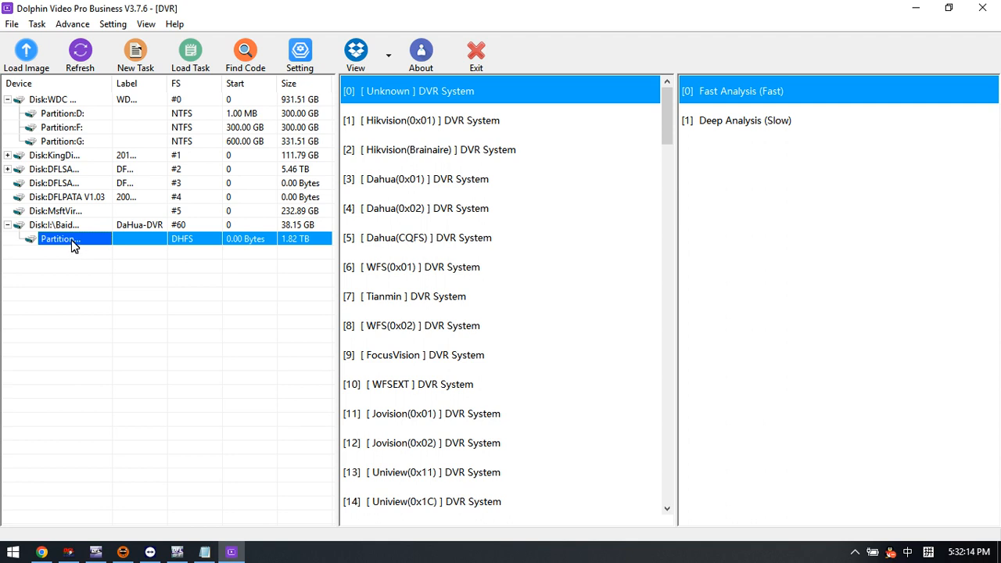
left_click(743, 119)
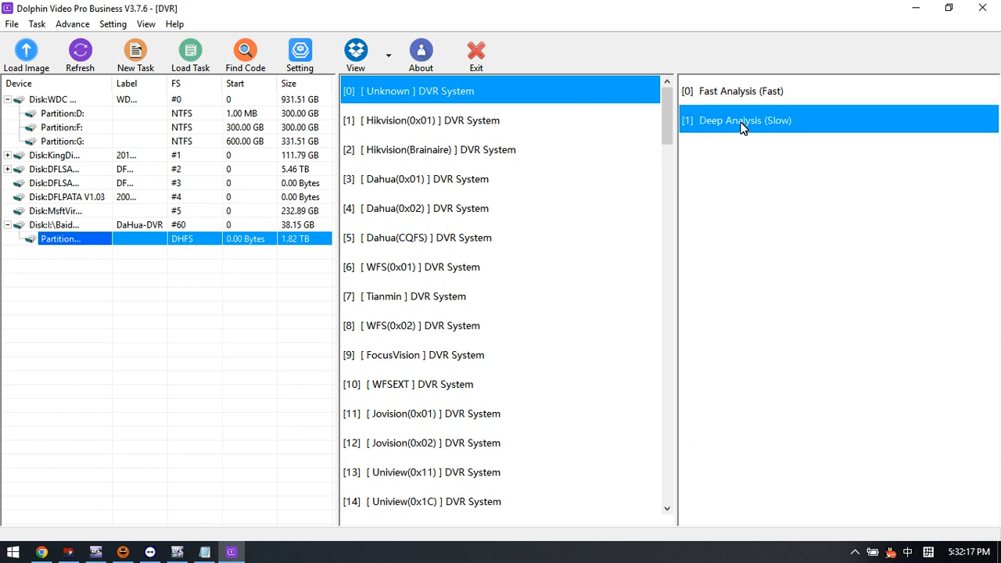
mouse_move(759, 129)
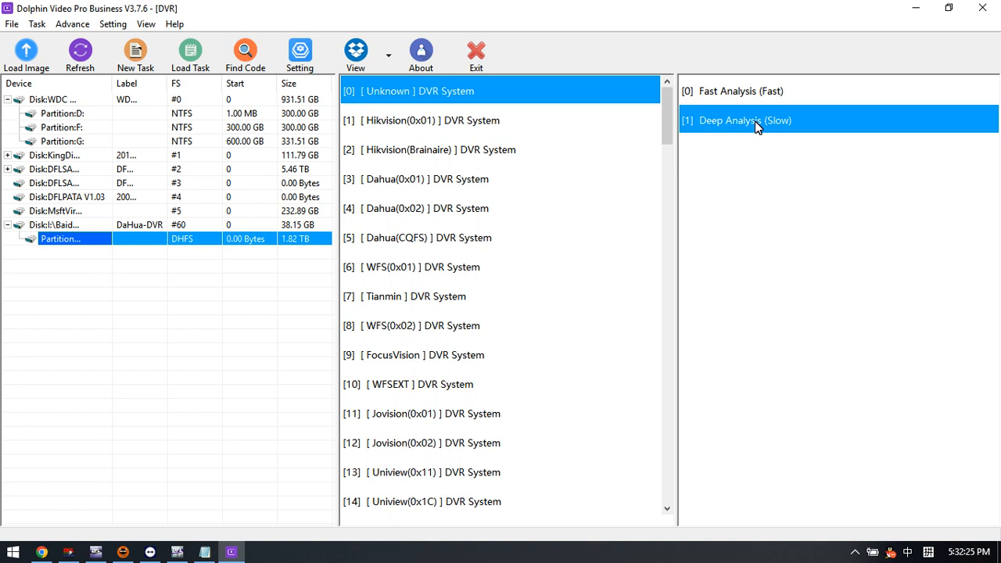
Step: Run Find Code and confirm the detected [3] Dahua(0x01) DVR System for a new task
left_click(245, 55)
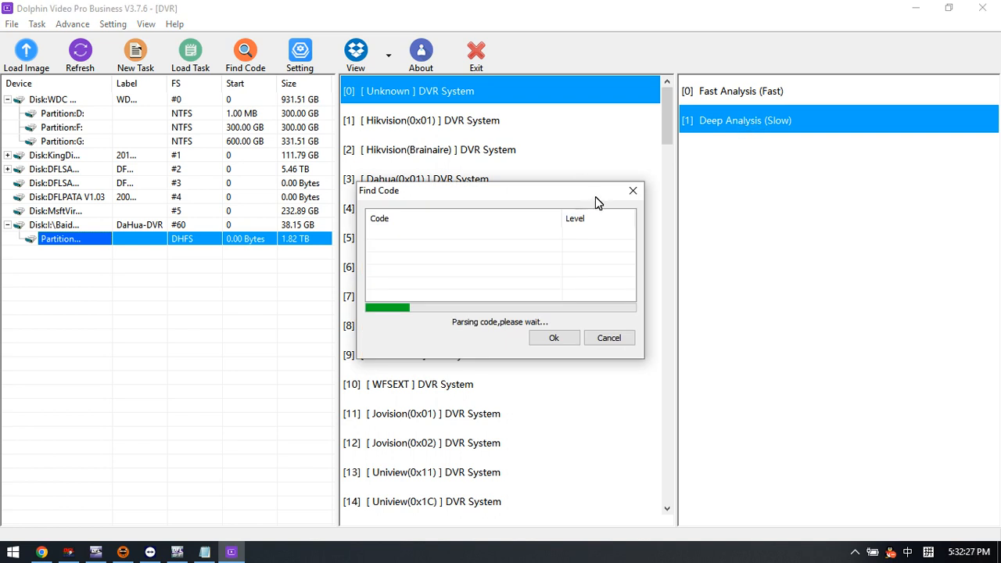
mouse_move(261, 203)
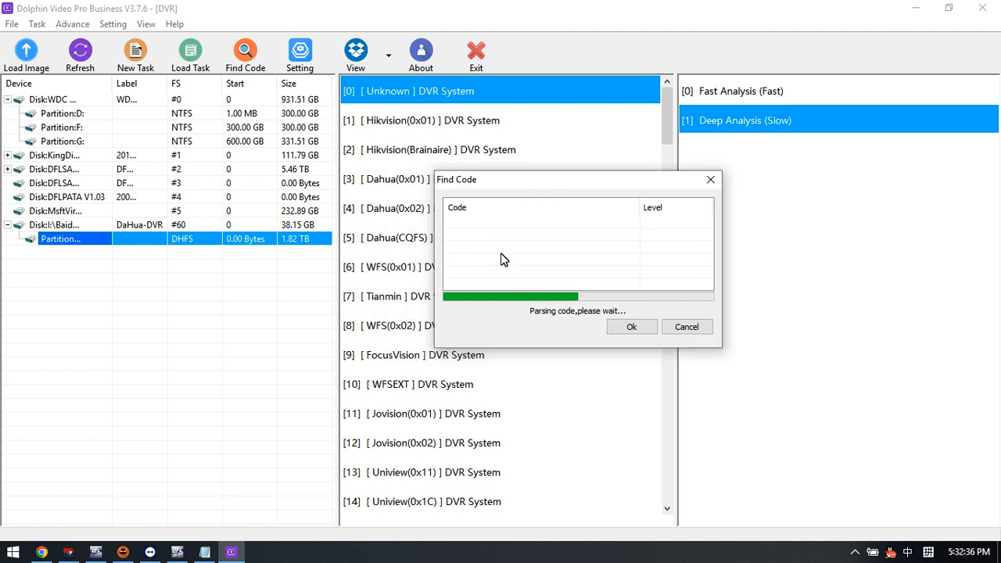
mouse_move(547, 233)
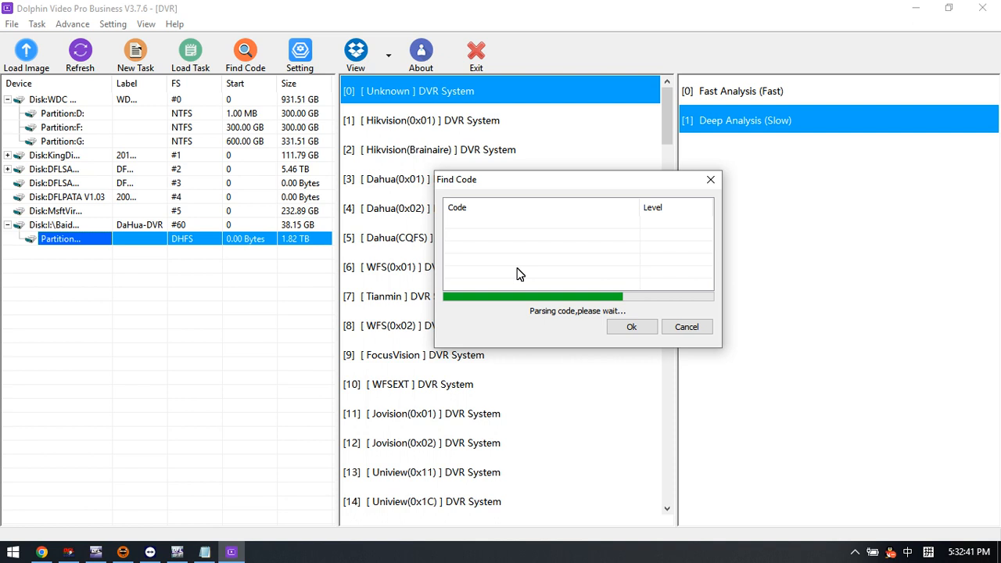
mouse_move(401, 191)
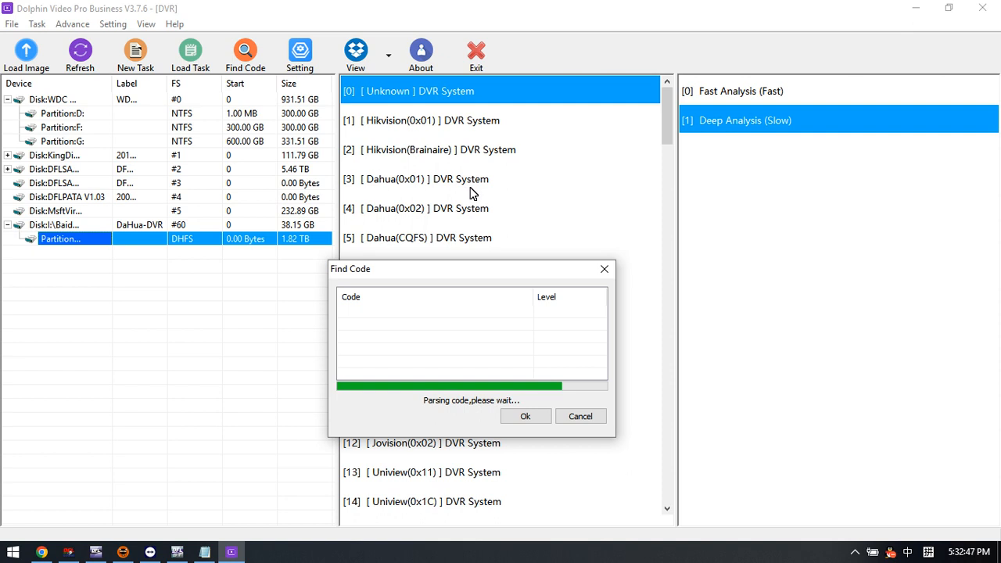
mouse_move(427, 220)
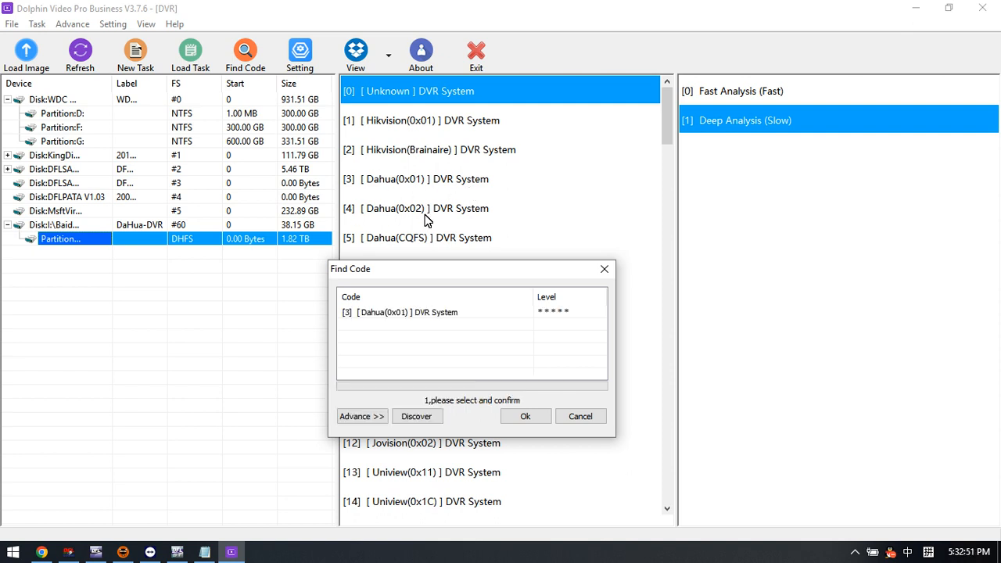
left_click(406, 312)
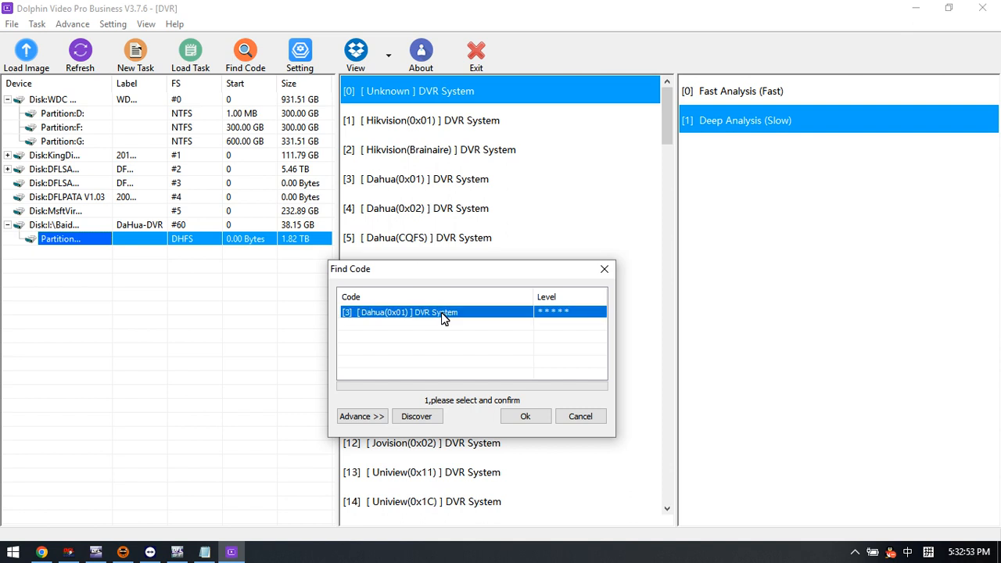
mouse_move(451, 316)
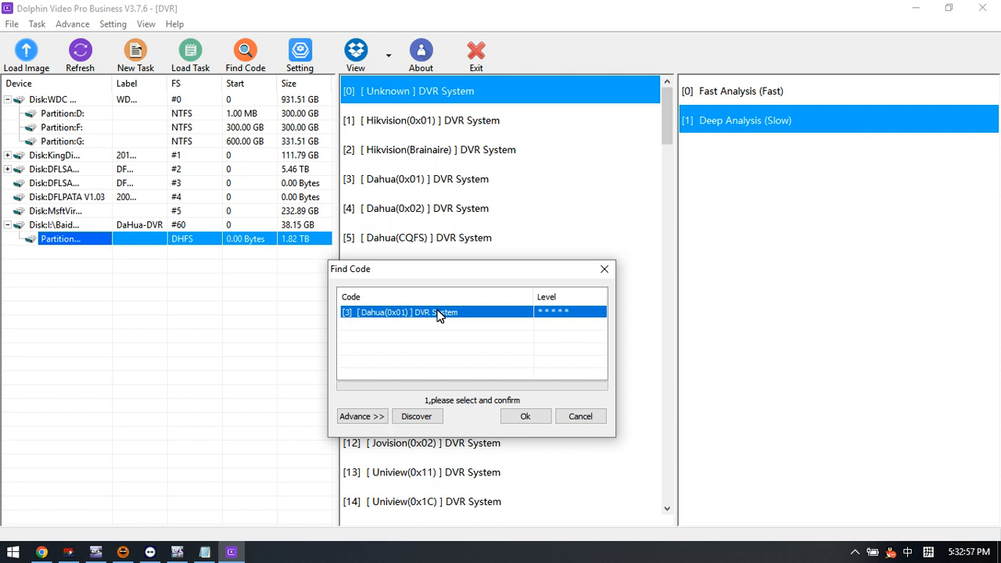
left_click(525, 415)
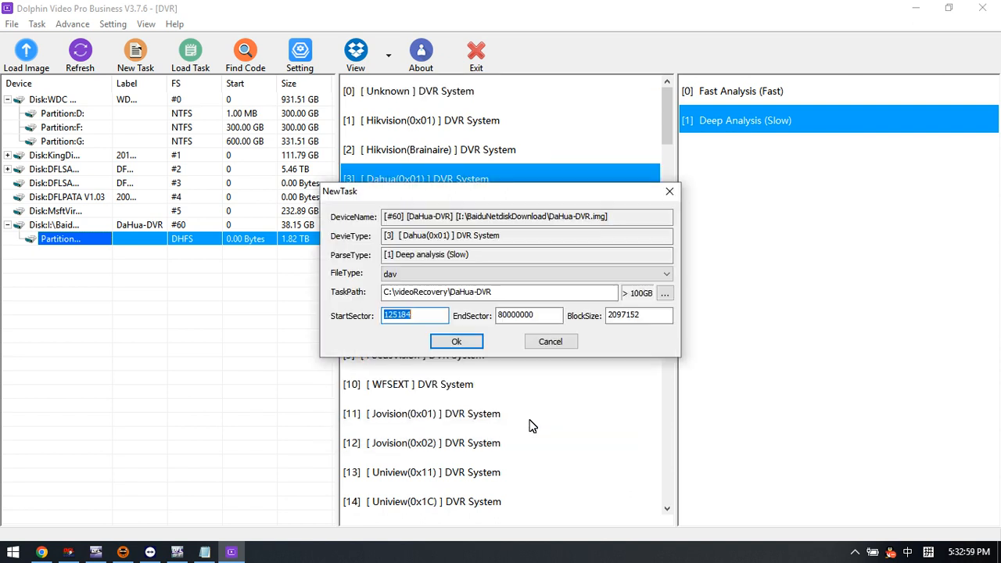
Step: Run the deep analysis task, then view the parsed file directory
left_click(456, 341)
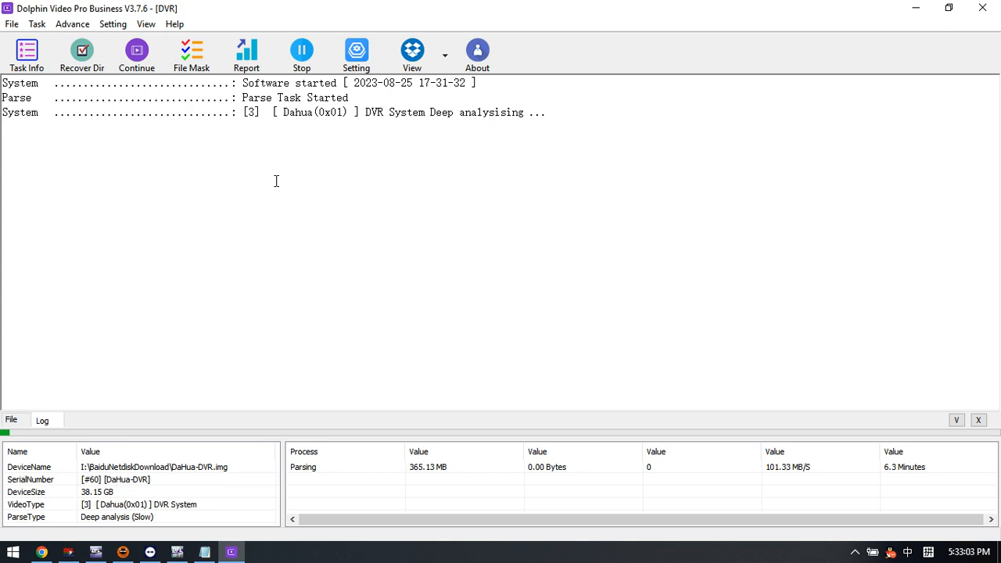
mouse_move(321, 258)
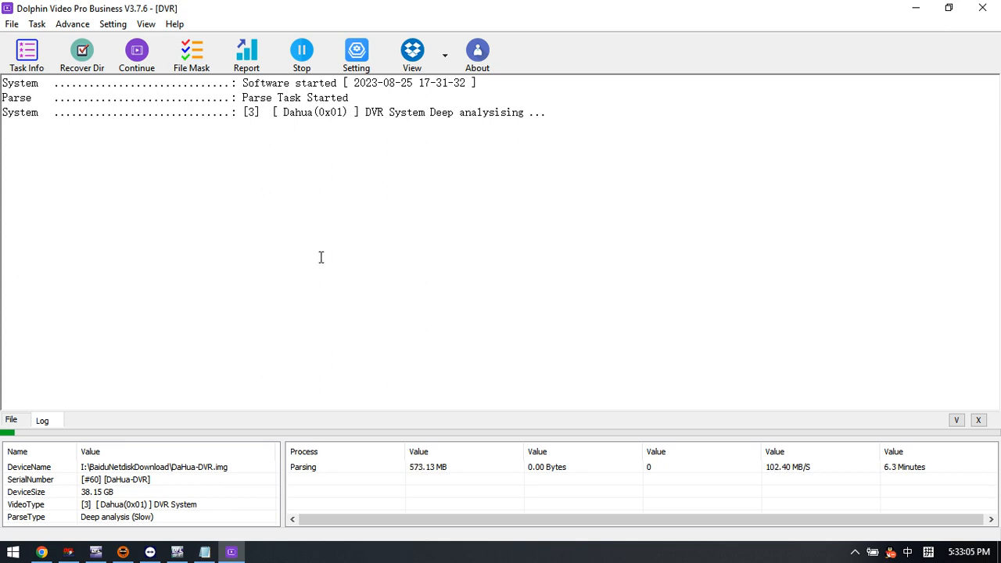
mouse_move(268, 185)
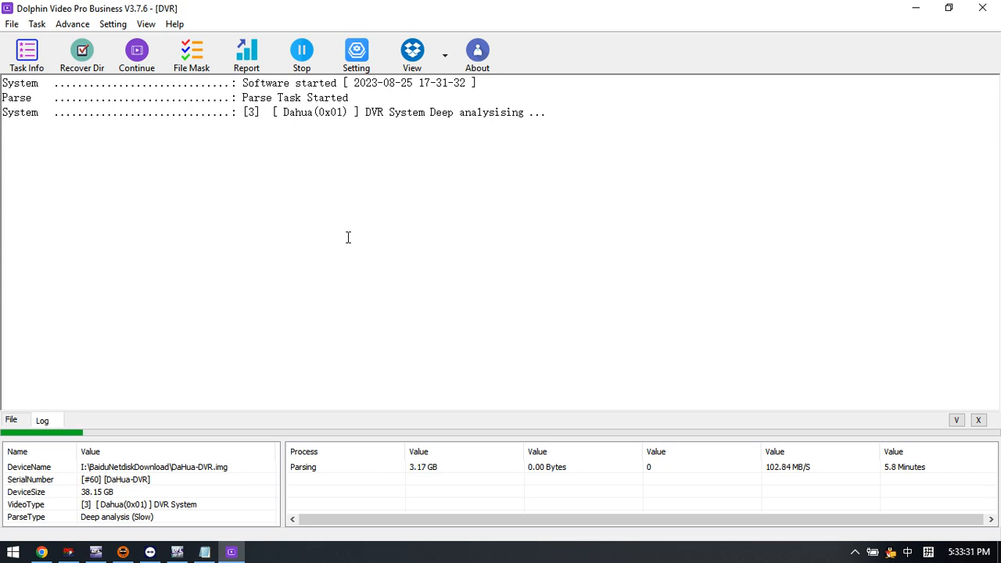
mouse_move(284, 281)
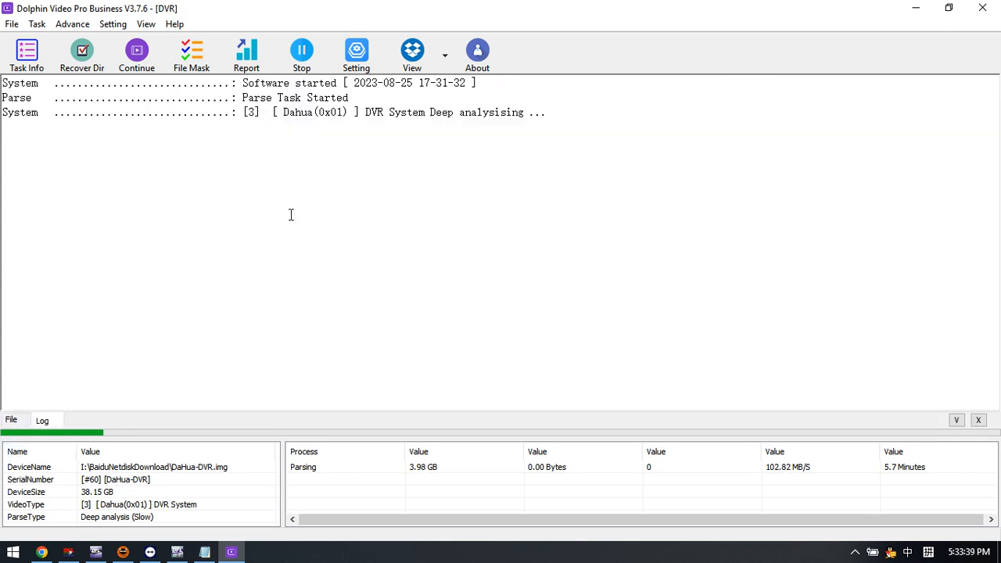
mouse_move(326, 141)
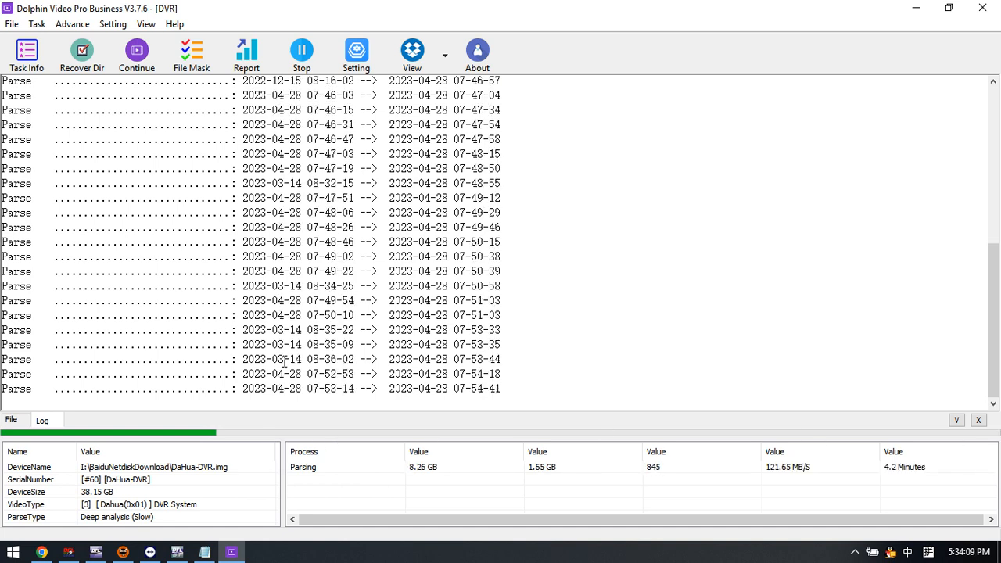
left_click(301, 55)
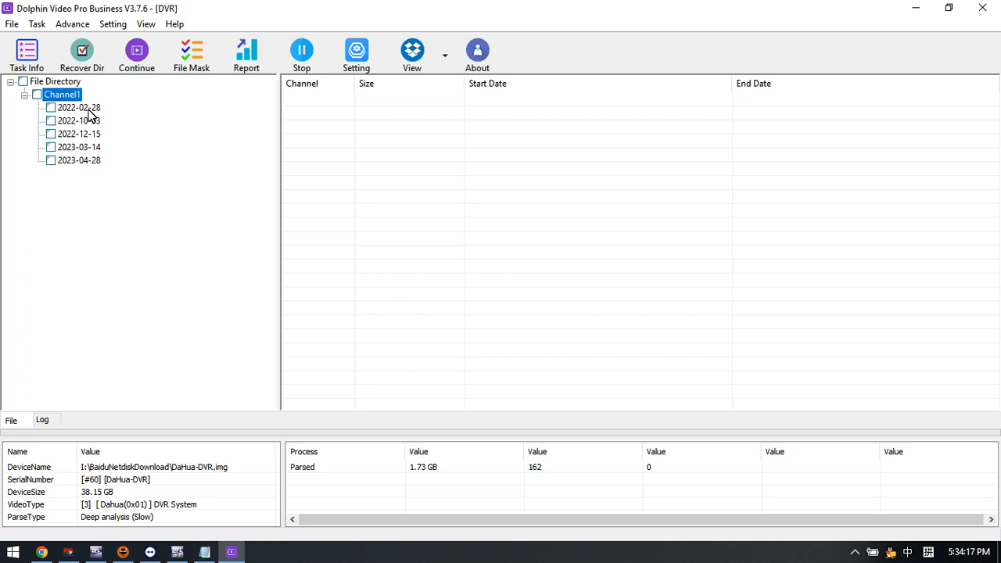
Step: Browse the Channel1 date folders and select the 132 MB recording from 2023-04-28
left_click(78, 107)
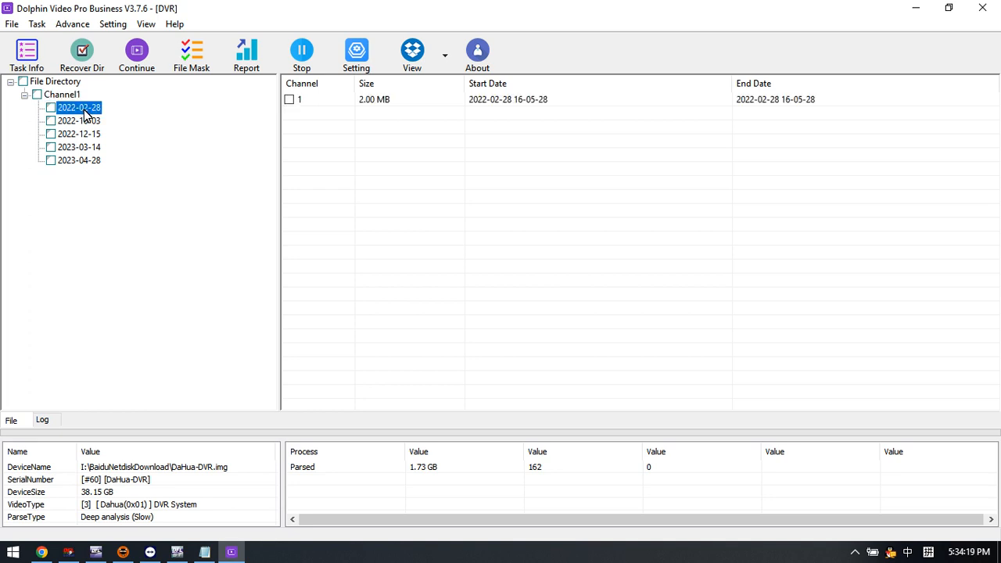
left_click(79, 147)
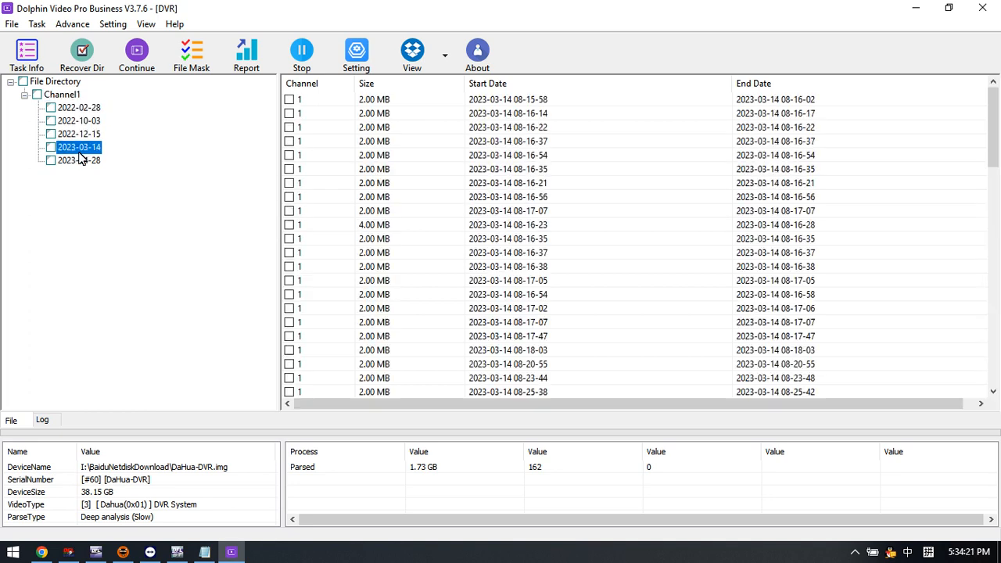
left_click(79, 161)
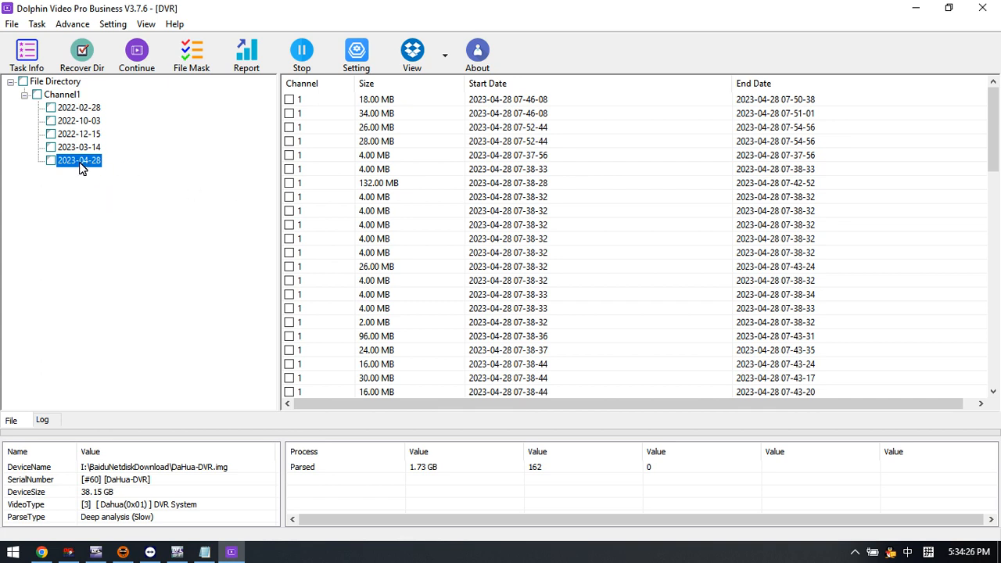
mouse_move(106, 166)
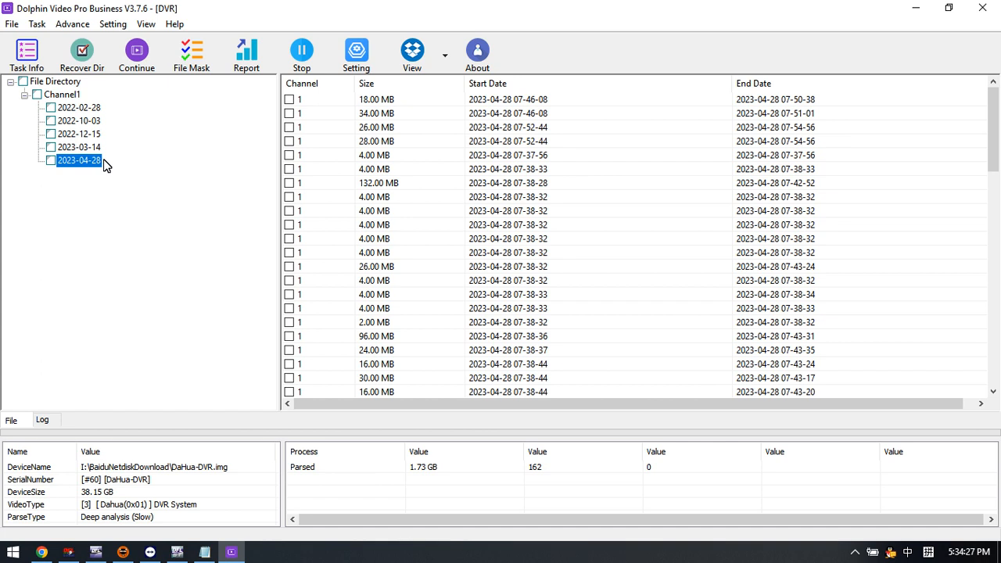
left_click(383, 182)
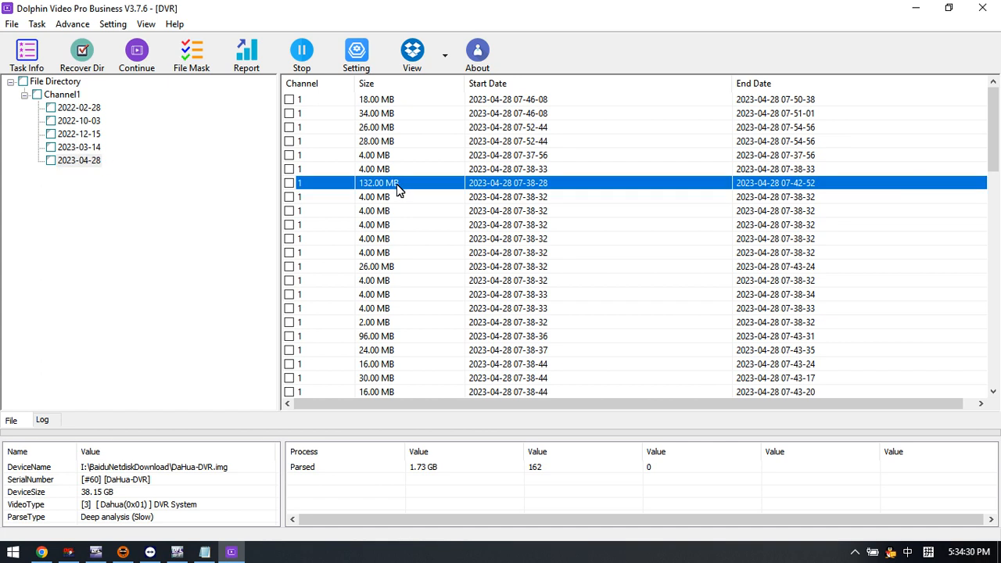
mouse_move(333, 192)
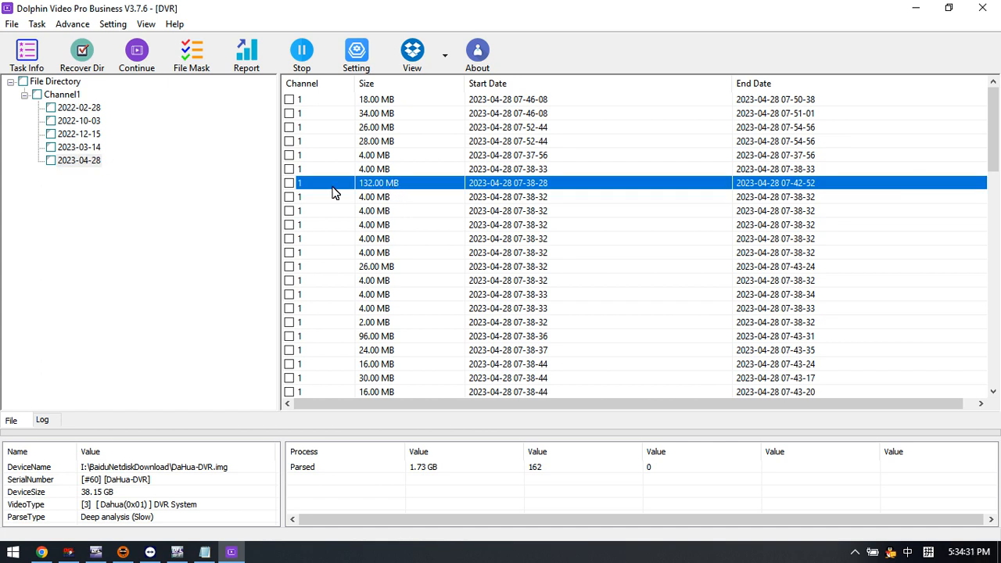
Step: Preview the 132 MB clip's details: channel 1, 07:38:28 to 07:42:52 on 2023-04-28
double_click(378, 182)
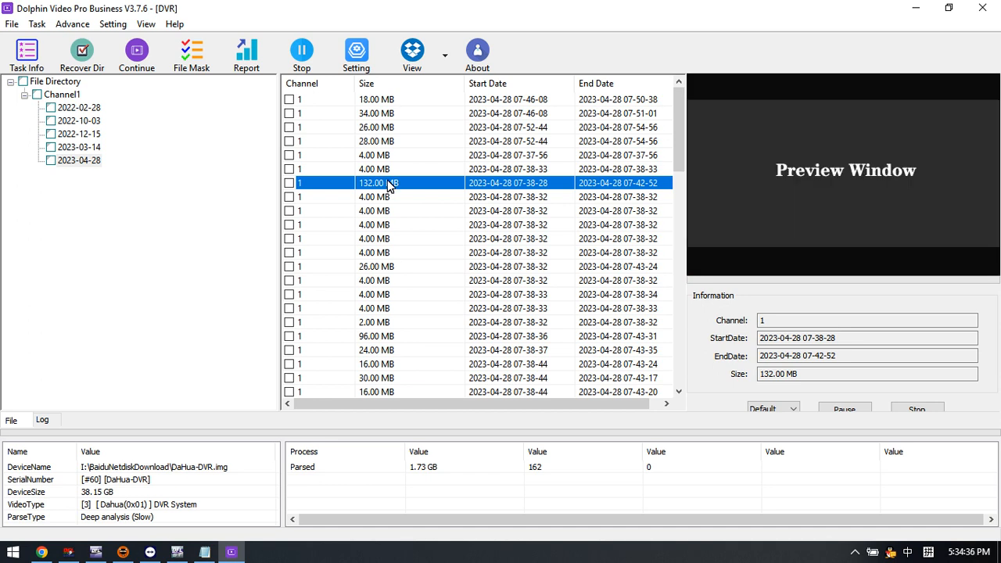
mouse_move(391, 185)
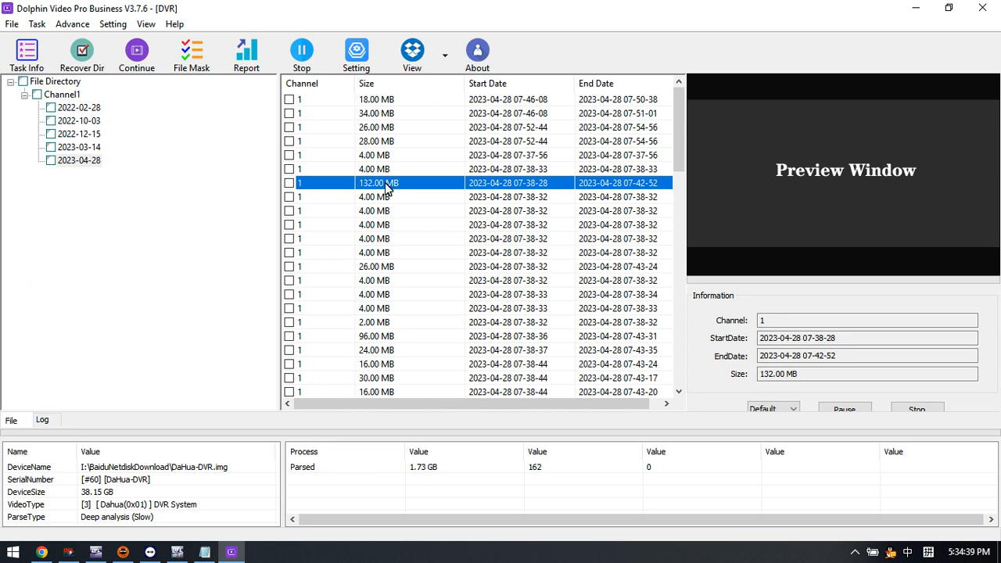
scroll("down", 3)
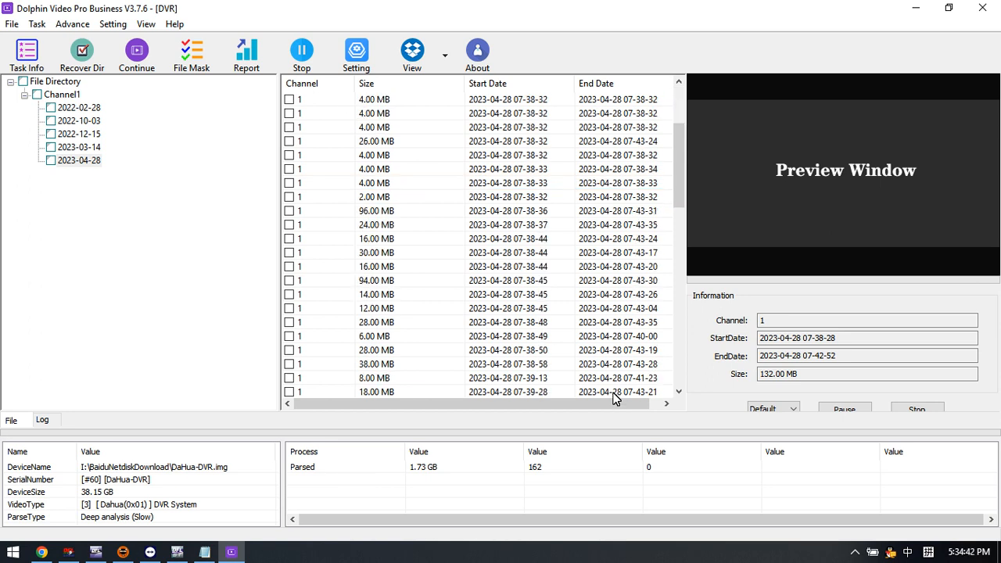
Step: Mark the 132 MB clip and recover it to the Desktop as a .dav file
left_click(290, 182)
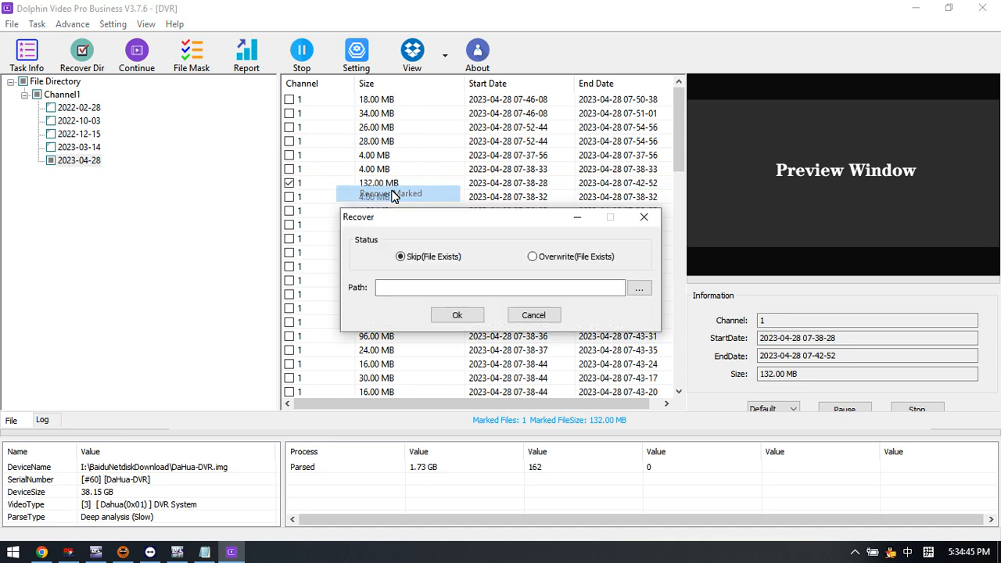
left_click(639, 287)
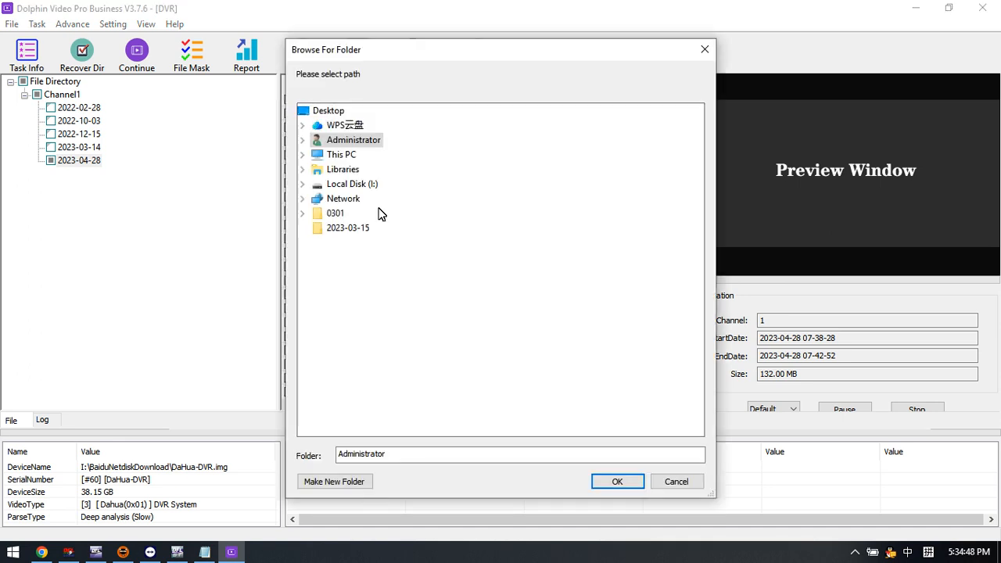
left_click(617, 481)
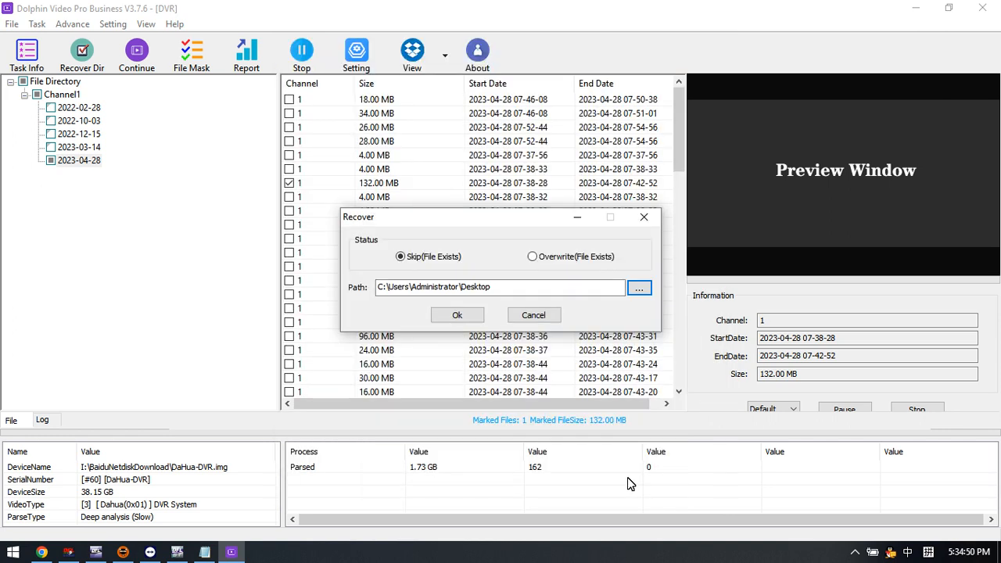
left_click(457, 315)
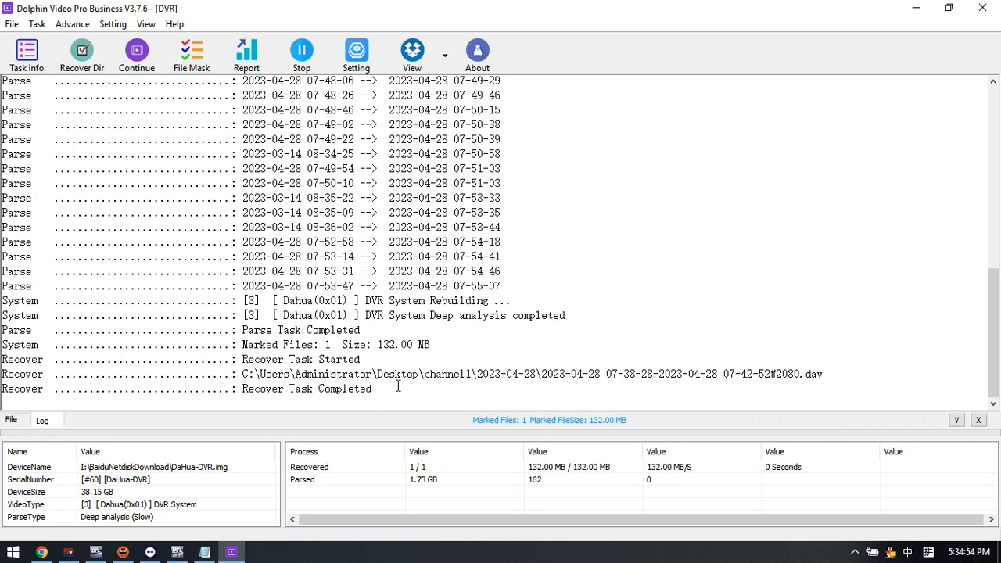
mouse_move(577, 398)
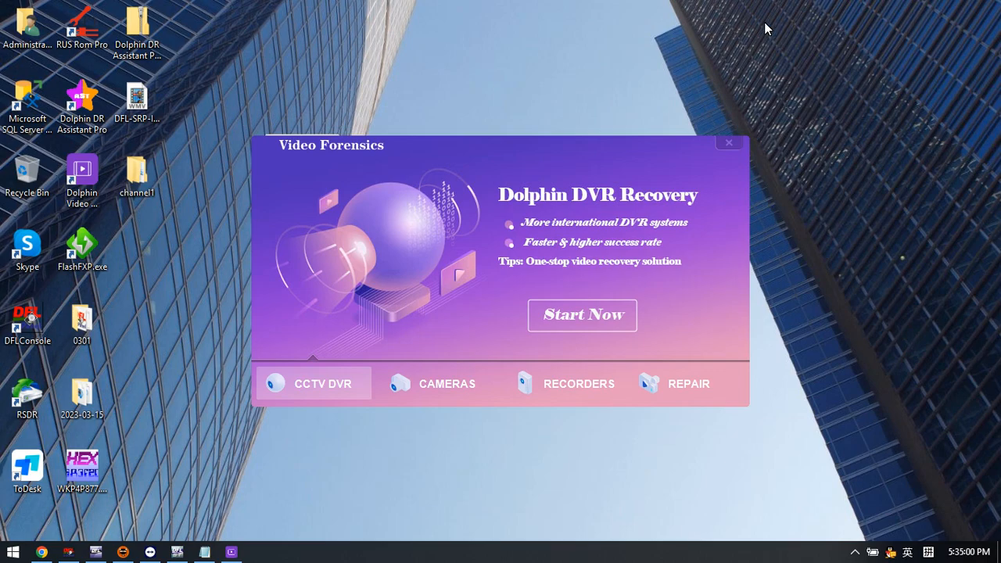
Step: Open the desktop channel1/2023-04-28 folder and select the recovered 132 MB DAV file
left_click(137, 170)
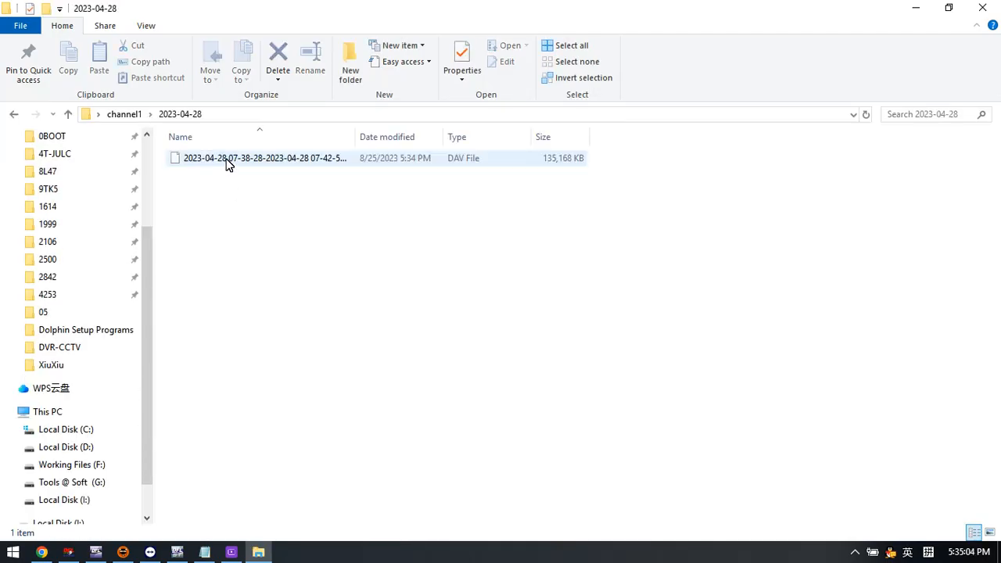
mouse_move(262, 164)
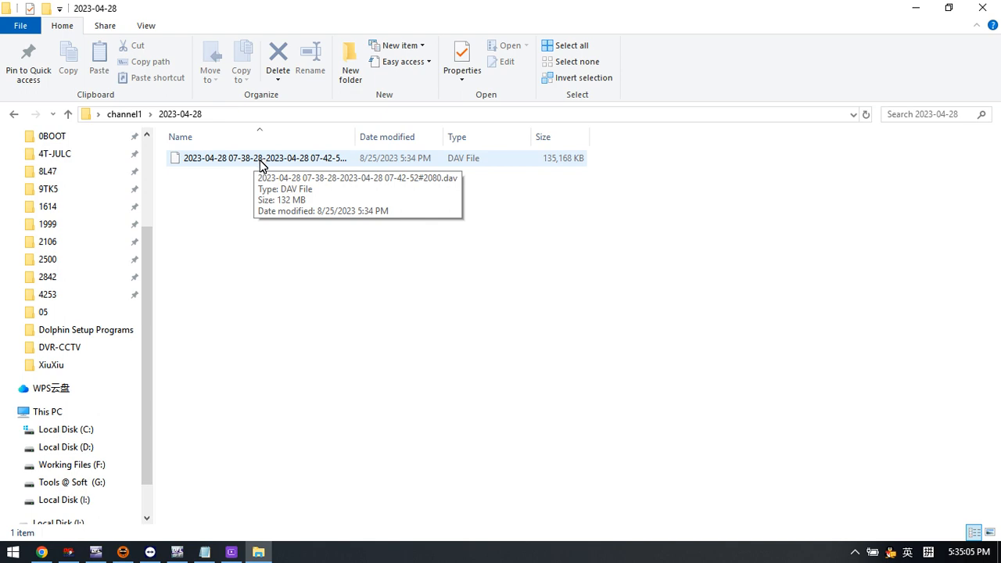
left_click(264, 158)
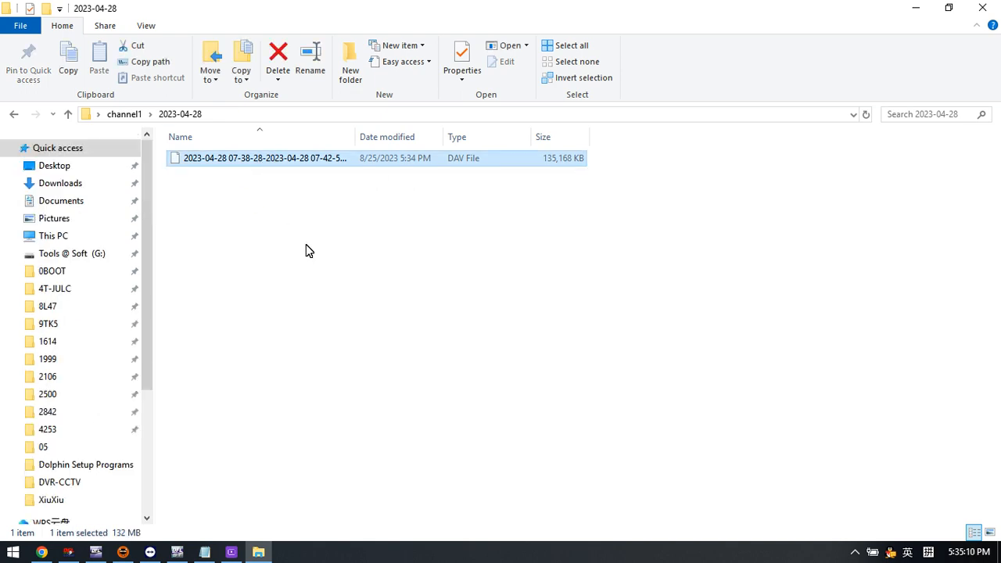
mouse_move(268, 191)
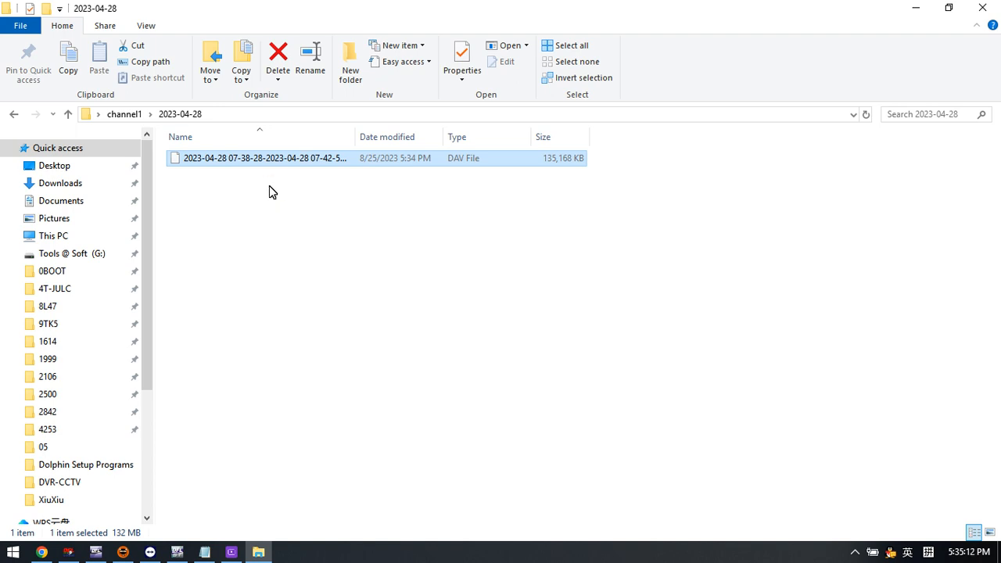
mouse_move(289, 166)
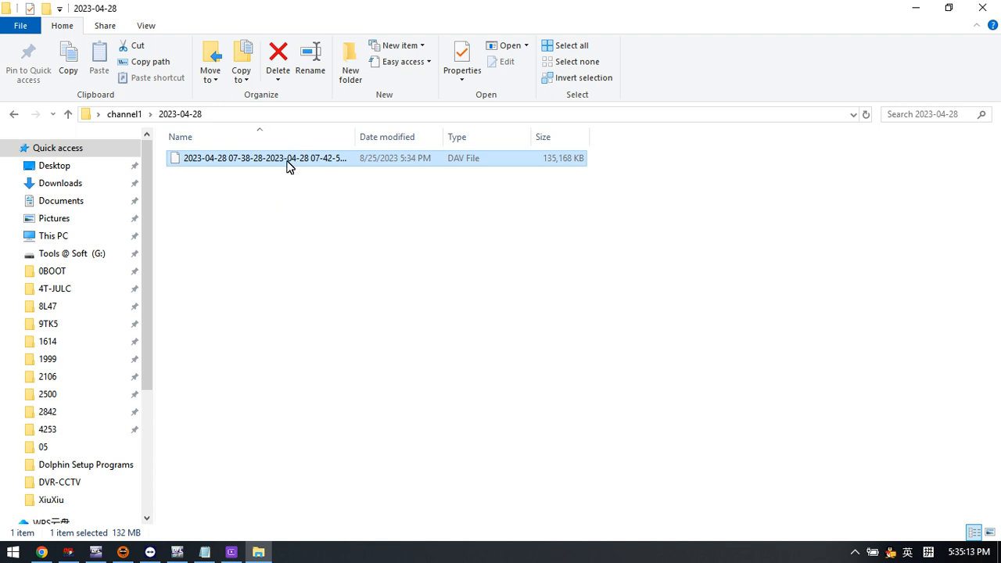
mouse_move(302, 172)
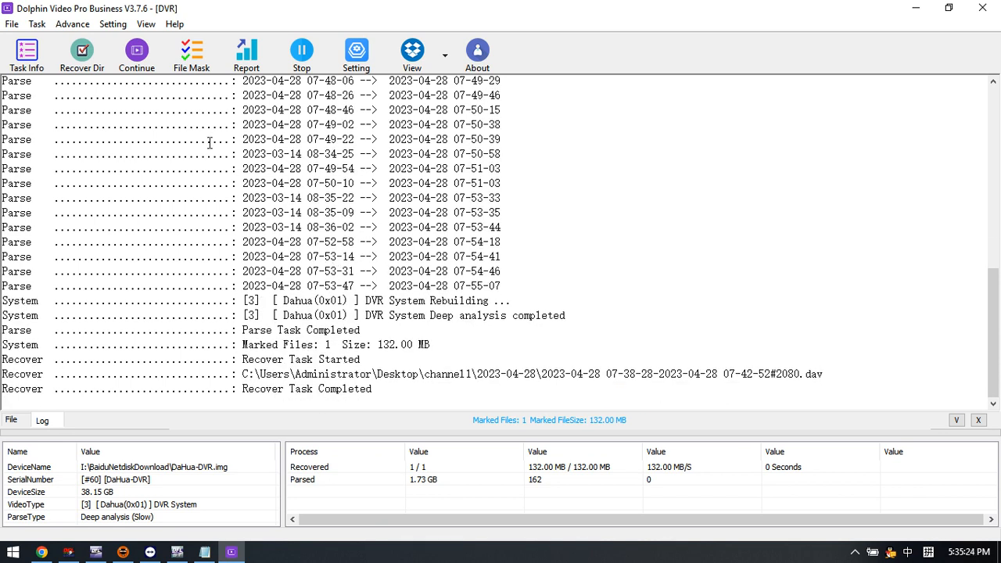
mouse_move(351, 251)
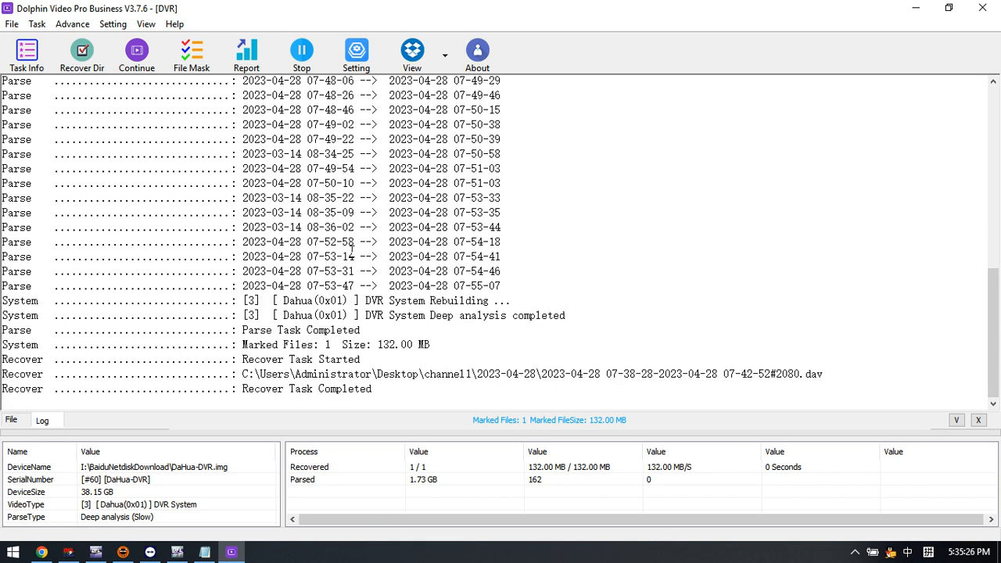
Step: Scroll the Log to confirm the recover task completed 132 MB of 132 MB (1/1 files)
scroll("up", 3)
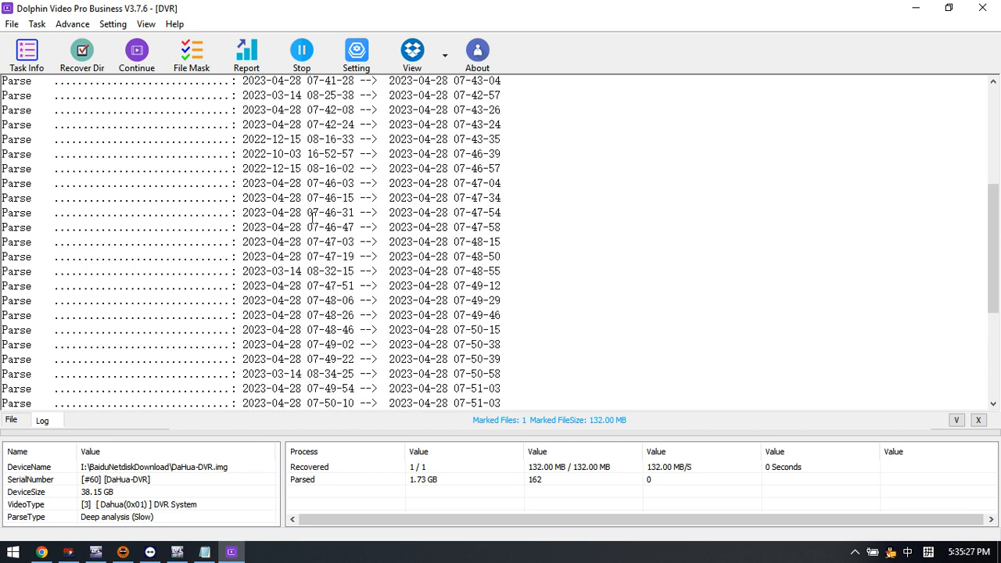